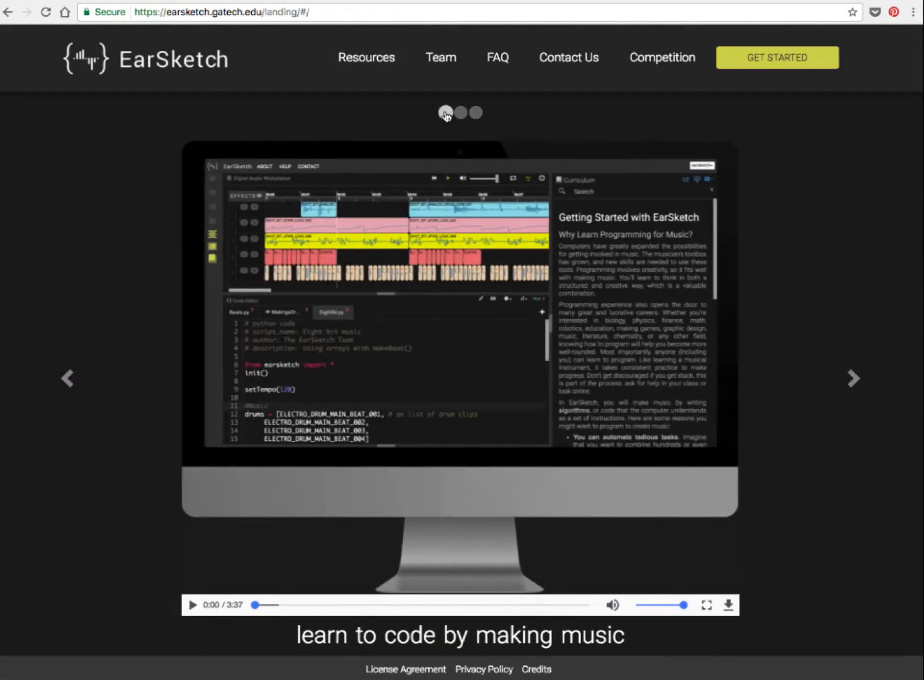
Step the landing-page carousel through the intro video and key features to the educator testimonials.
left_click(464, 120)
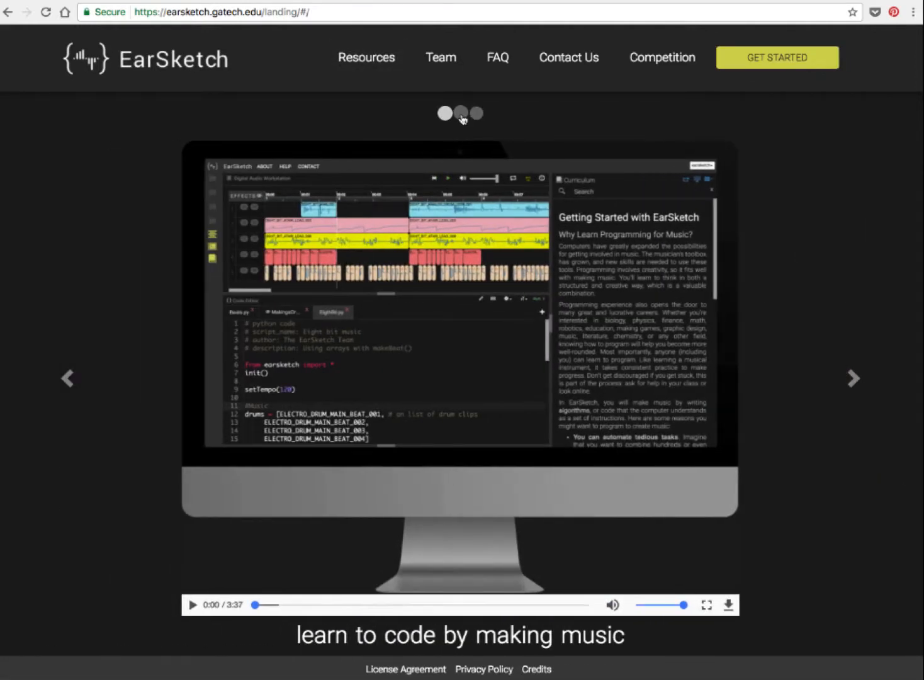
left_click(461, 114)
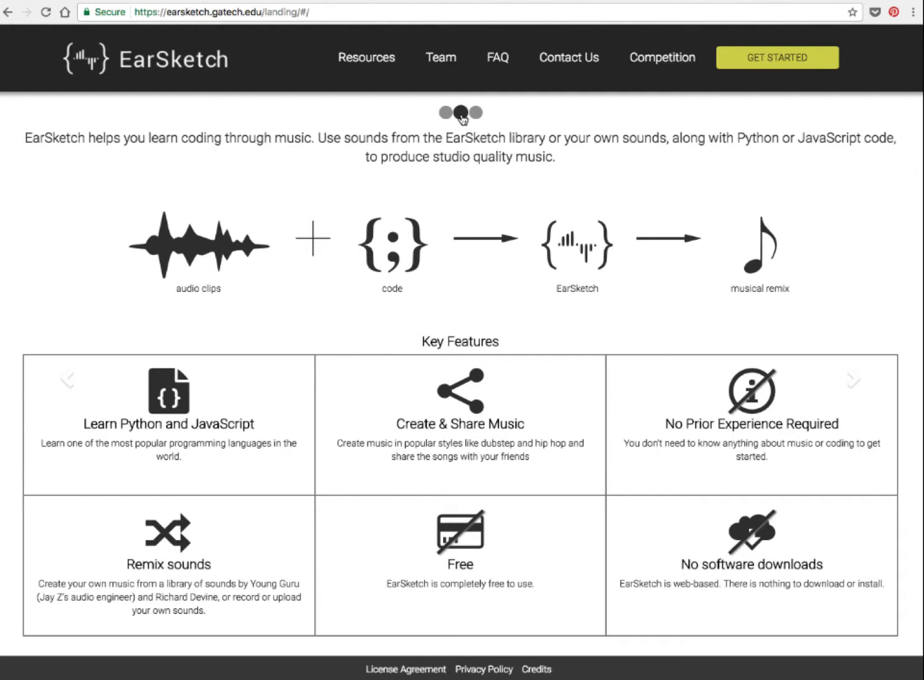
mouse_move(489, 133)
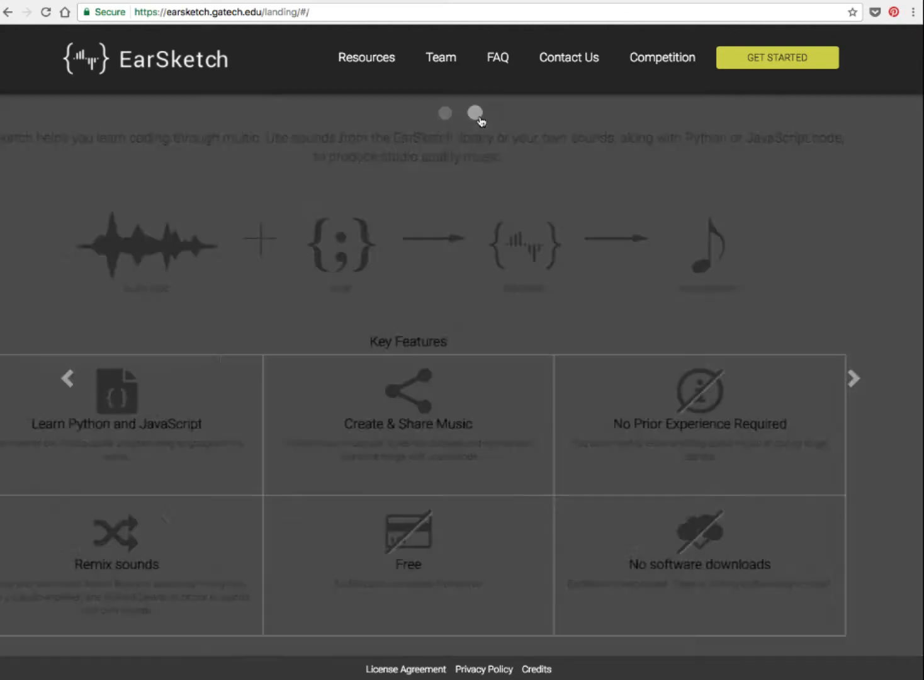
left_click(476, 113)
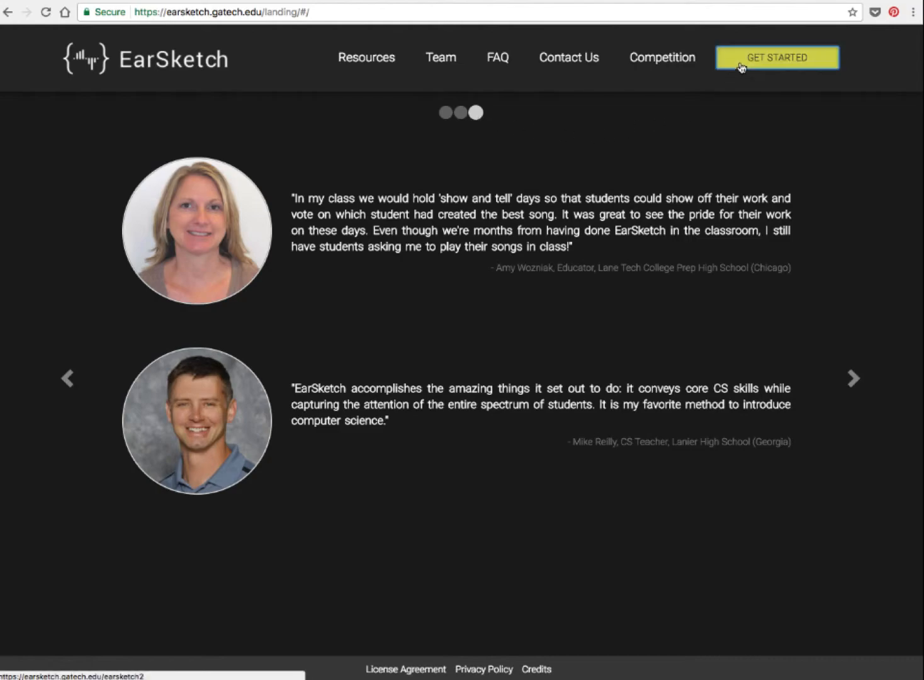
Launch the EarSketch coding workspace from the landing page via GET STARTED.
left_click(777, 58)
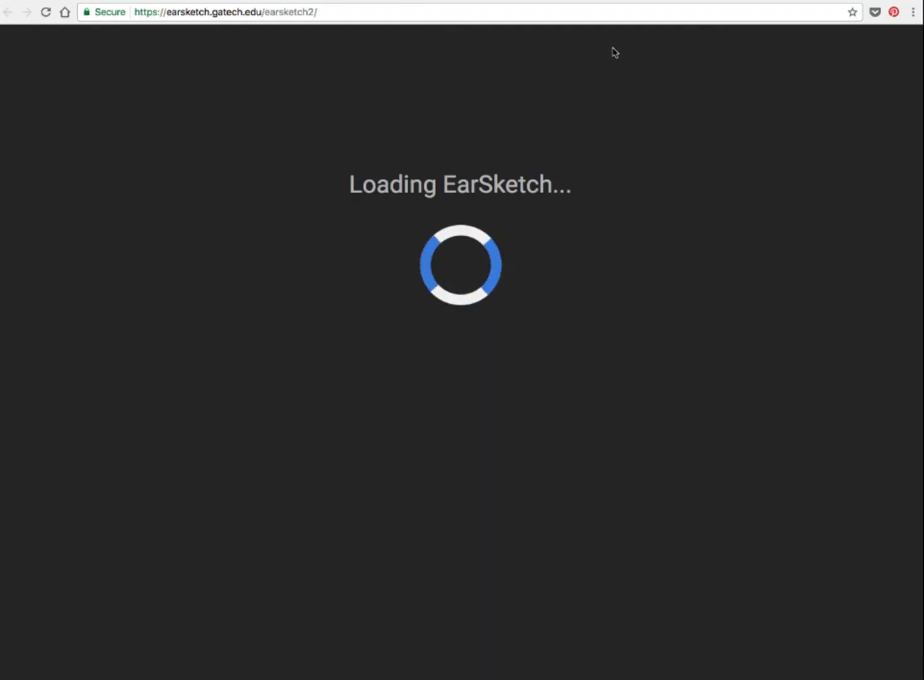
mouse_move(576, 48)
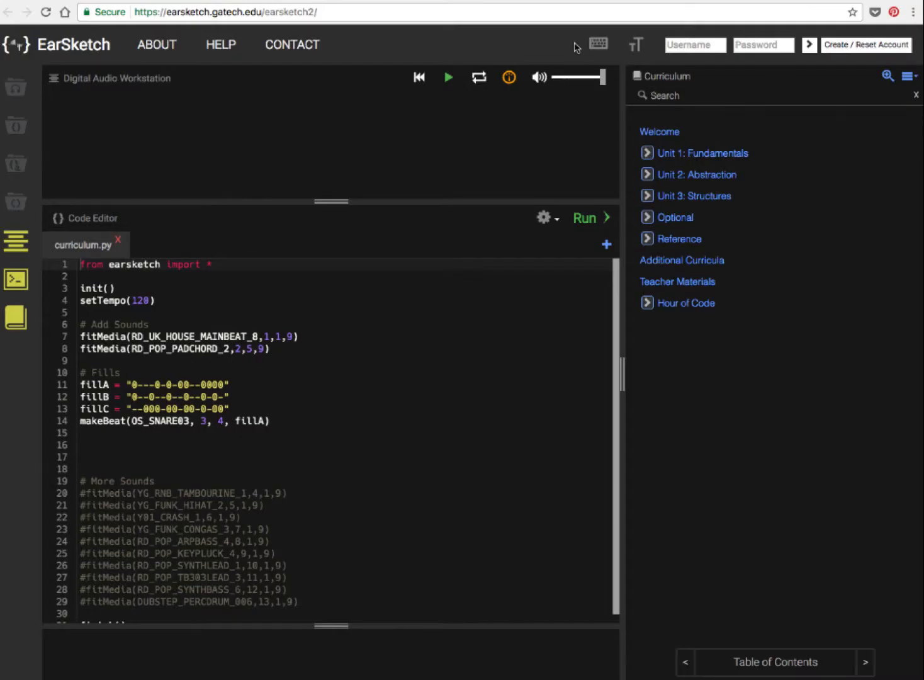
mouse_move(464, 230)
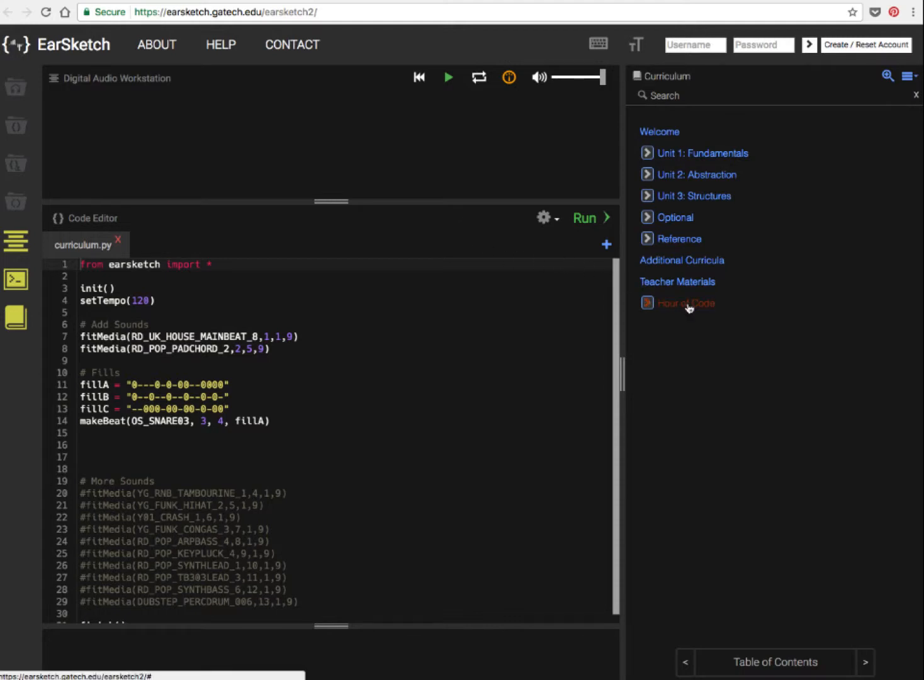
Open the Hour of Code lesson and play its sample song to about 0:15, then pause.
left_click(685, 302)
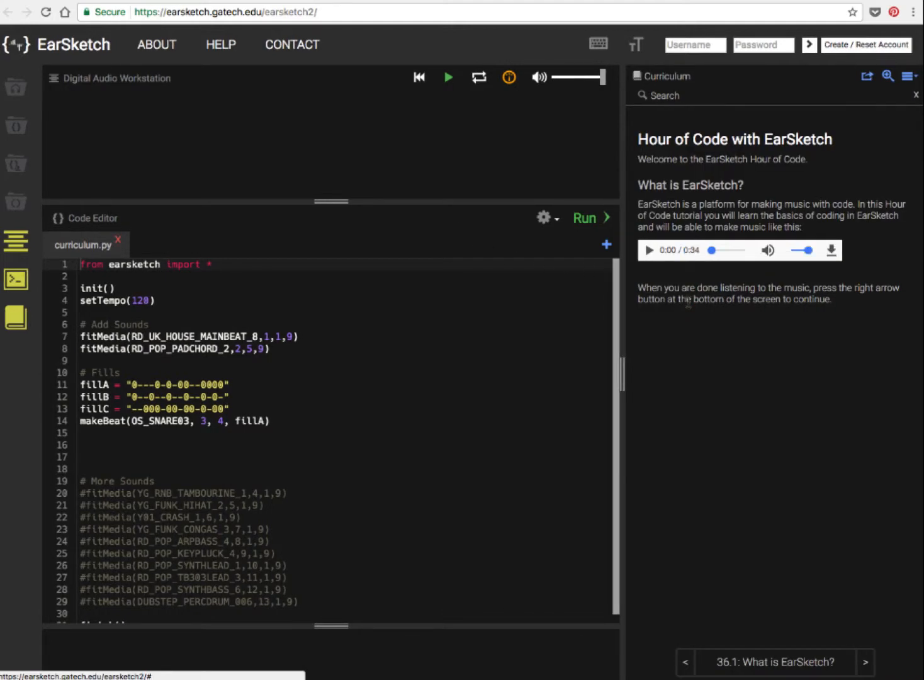
mouse_move(788, 649)
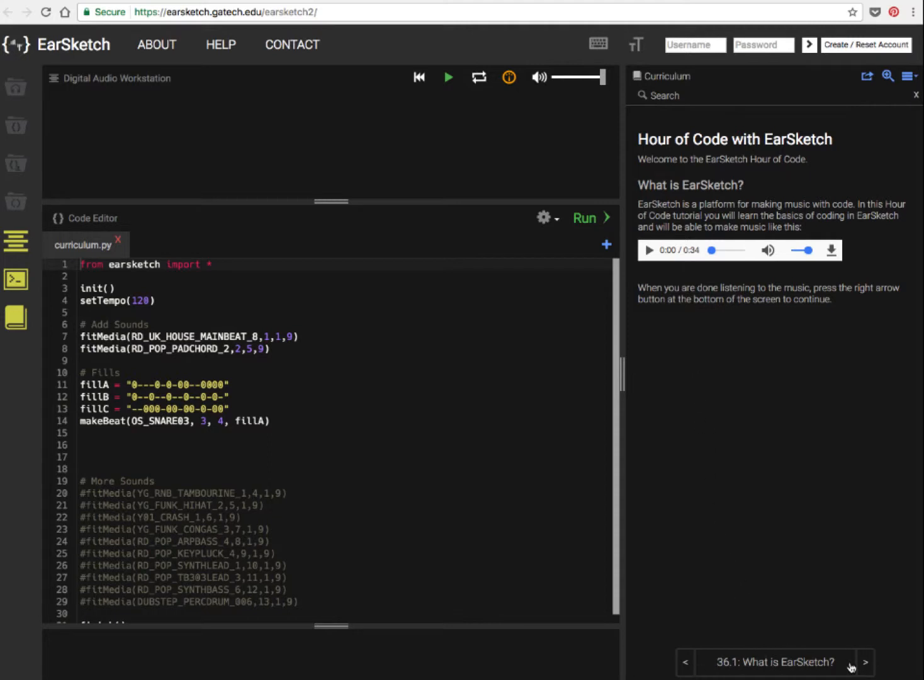
mouse_move(865, 662)
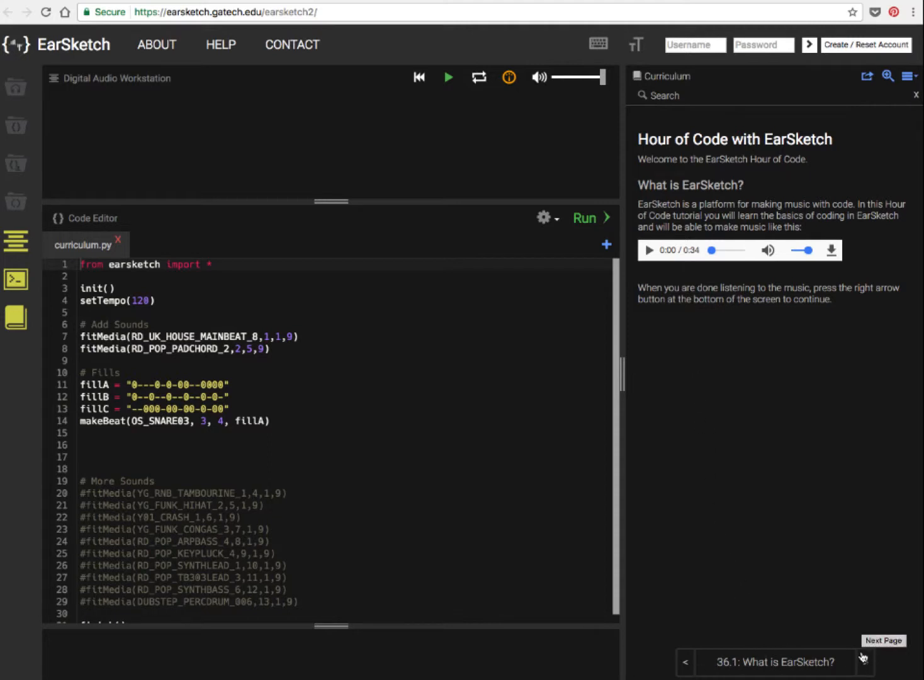
left_click(650, 249)
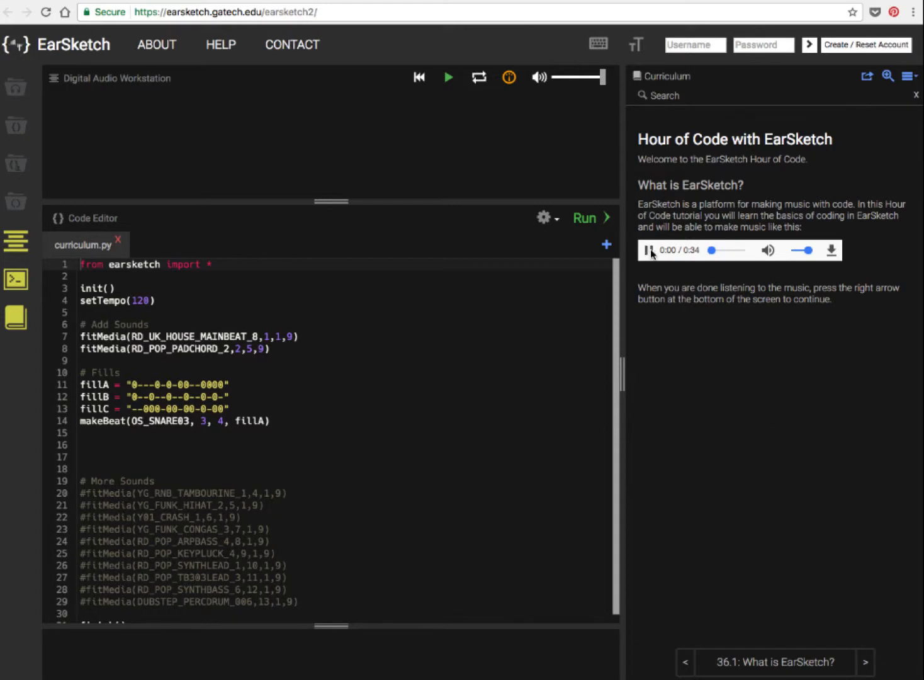
left_click(651, 250)
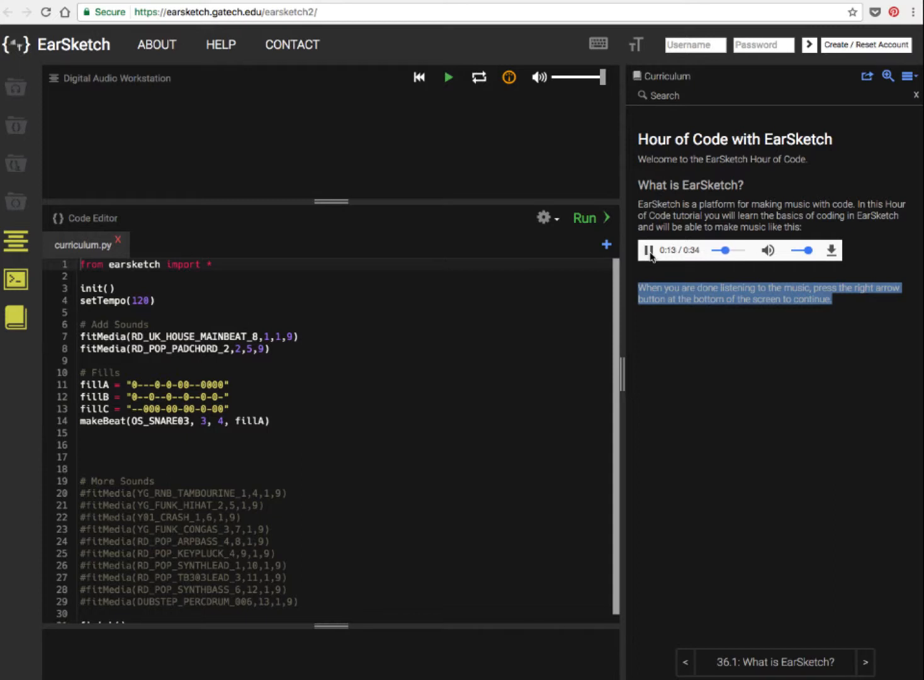
left_click(652, 250)
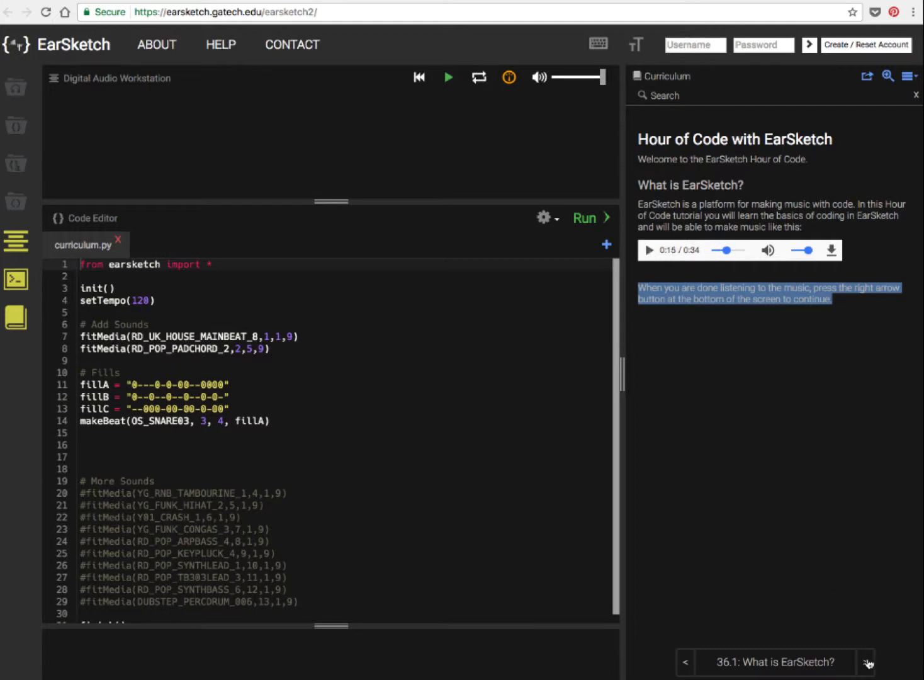
Advance to the Getting Started page and copy its example code into a read-only curriculum.py tab.
left_click(866, 663)
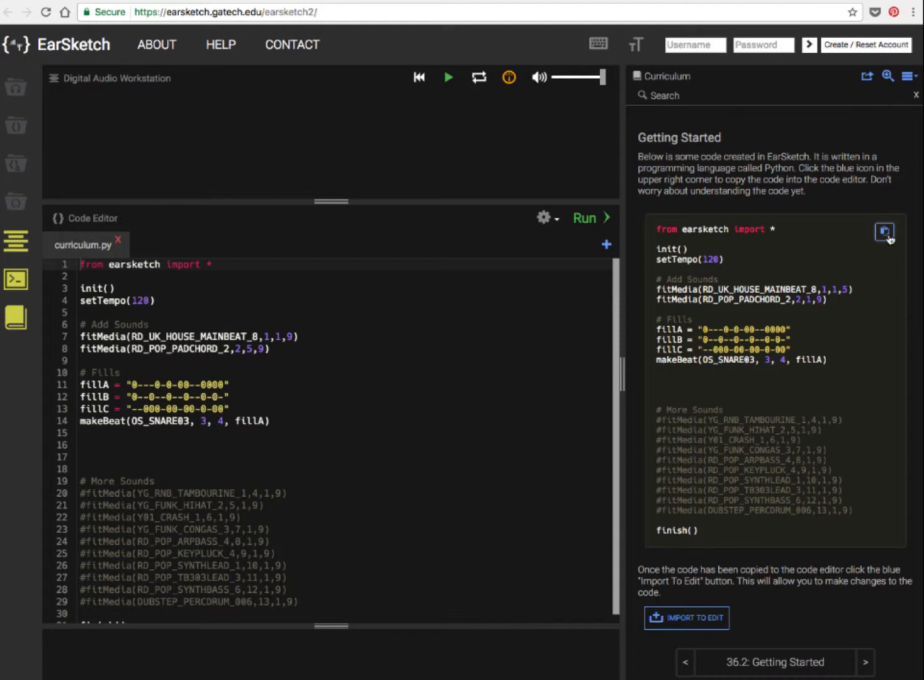
left_click(884, 232)
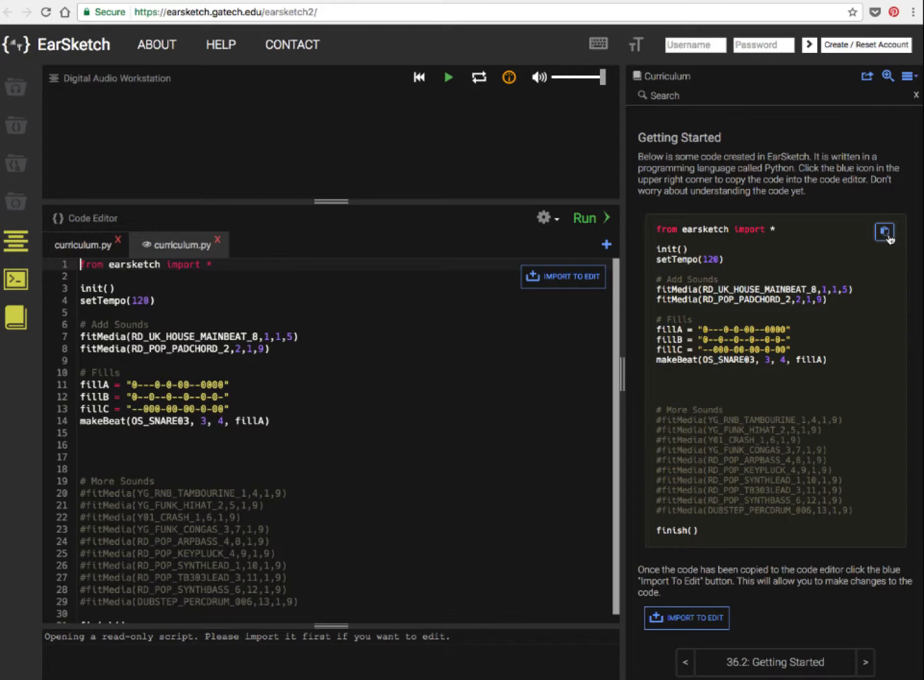
mouse_move(562, 277)
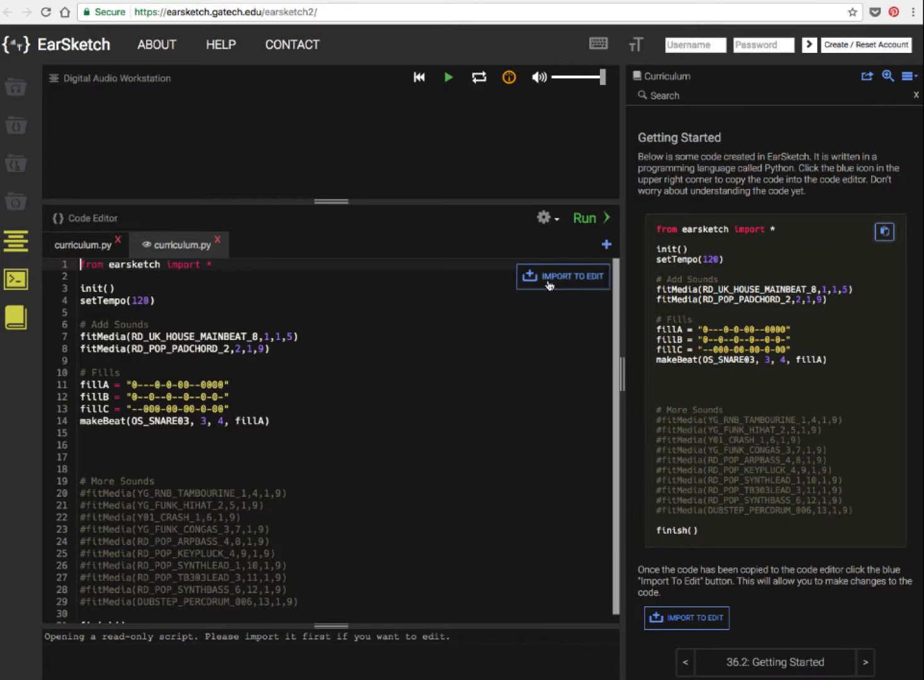
Import the example code as editable script earsketchES and close the old curriculum.py tab.
left_click(562, 277)
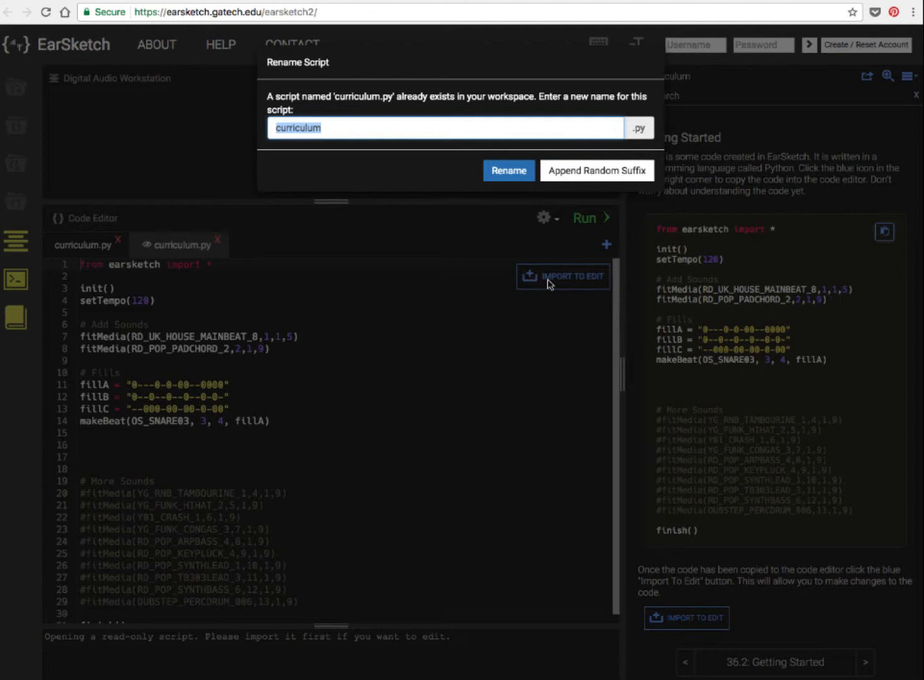
type("ears")
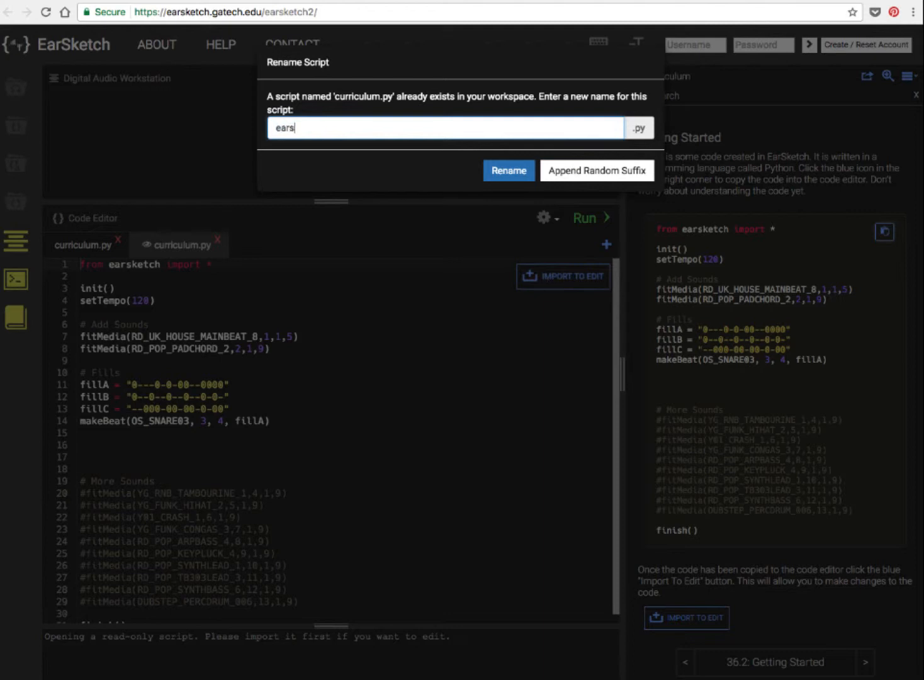
type("ketch")
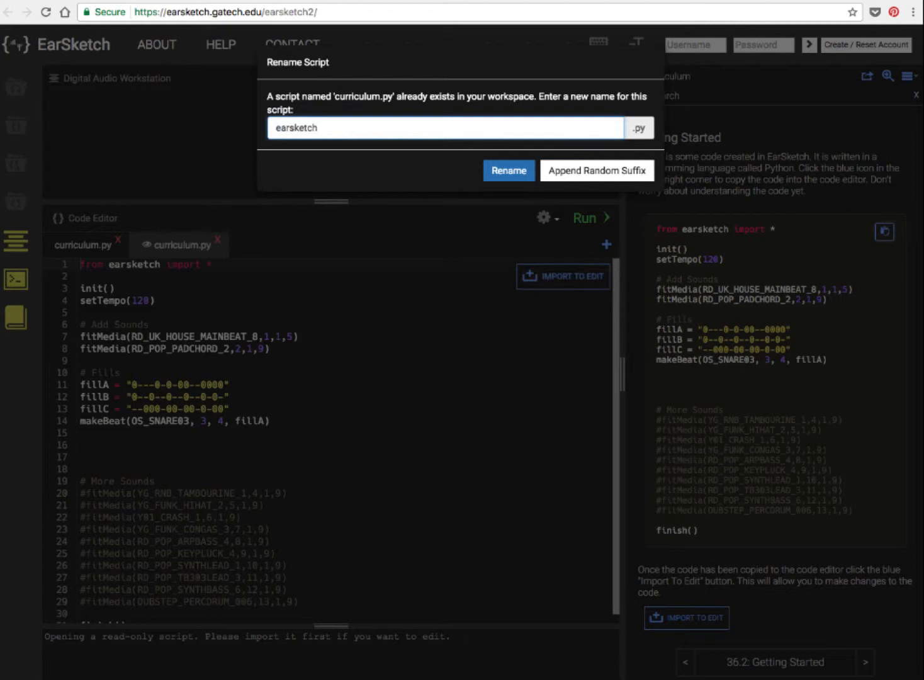
type("ES")
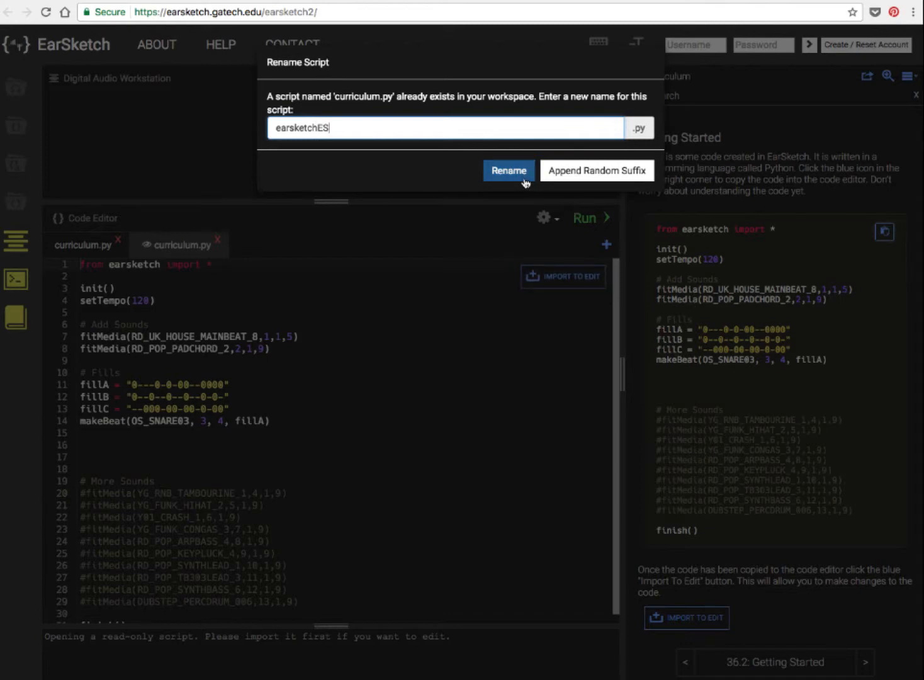
left_click(508, 172)
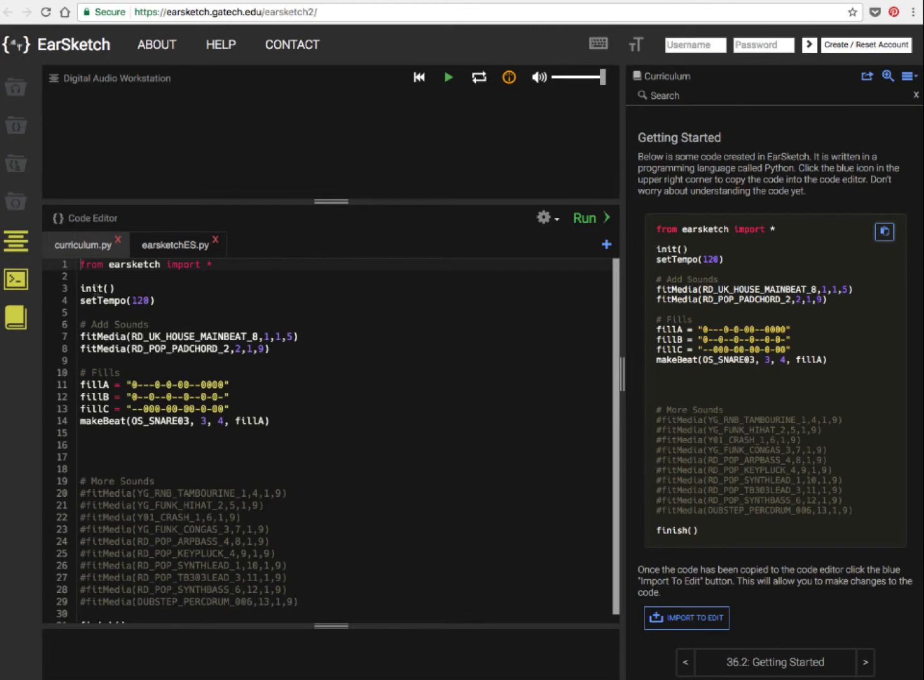
left_click(118, 240)
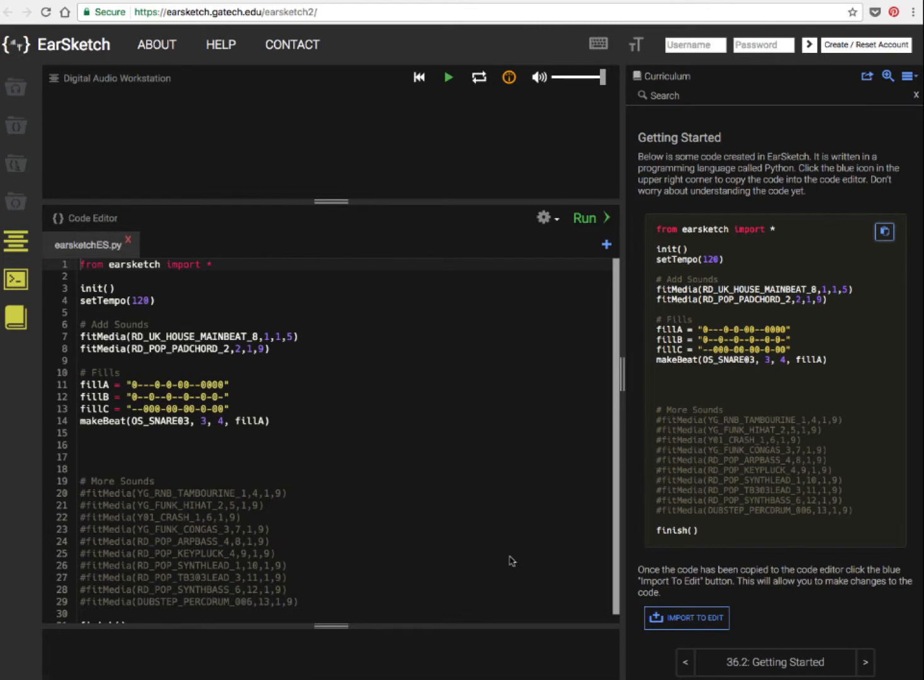
Move to Run The Code, run earsketchES to fill two tracks, then play and pause the song.
left_click(865, 662)
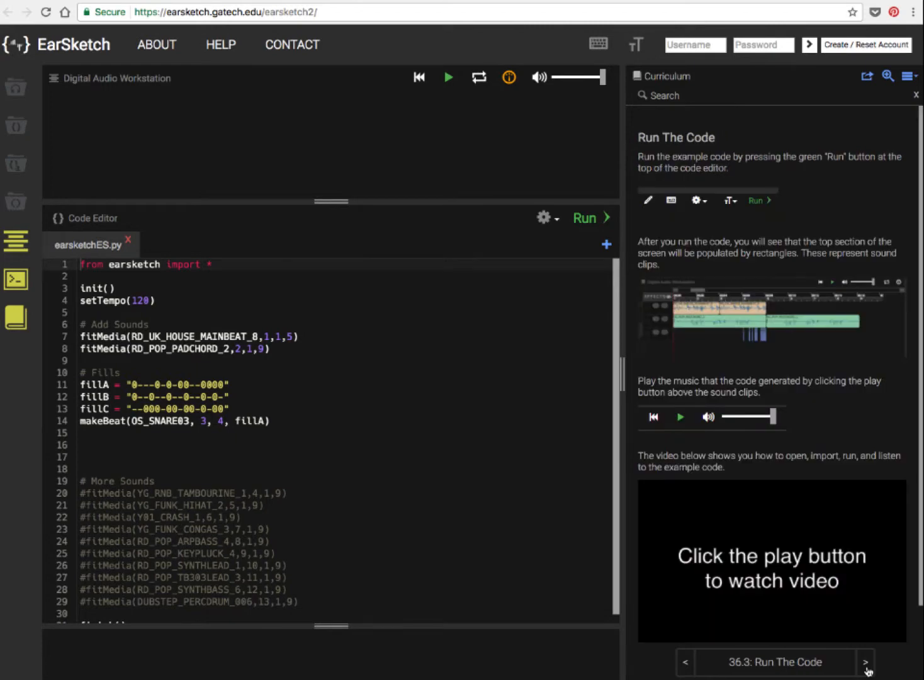
mouse_move(649, 285)
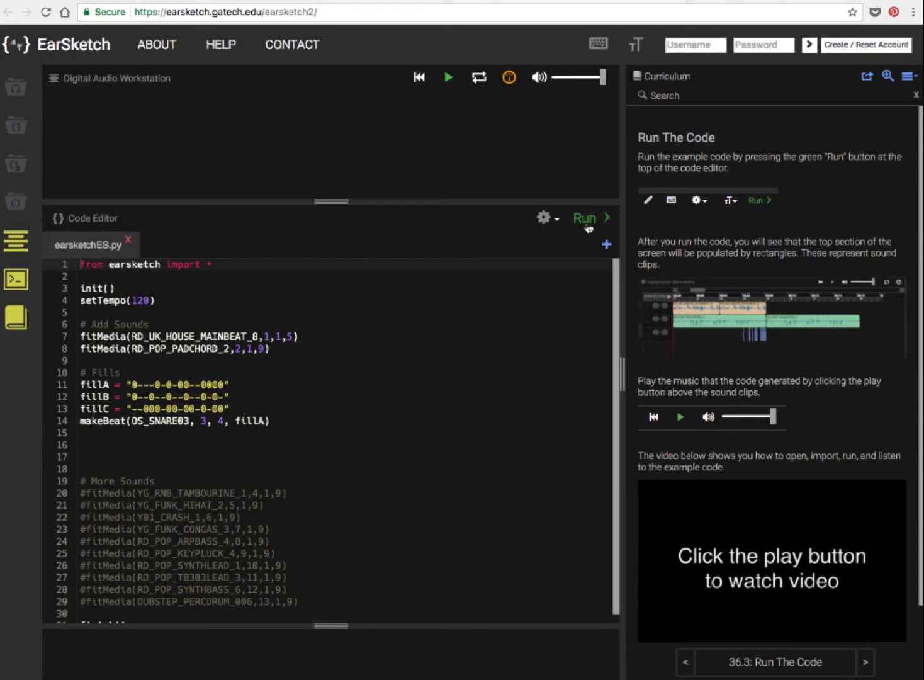
left_click(585, 217)
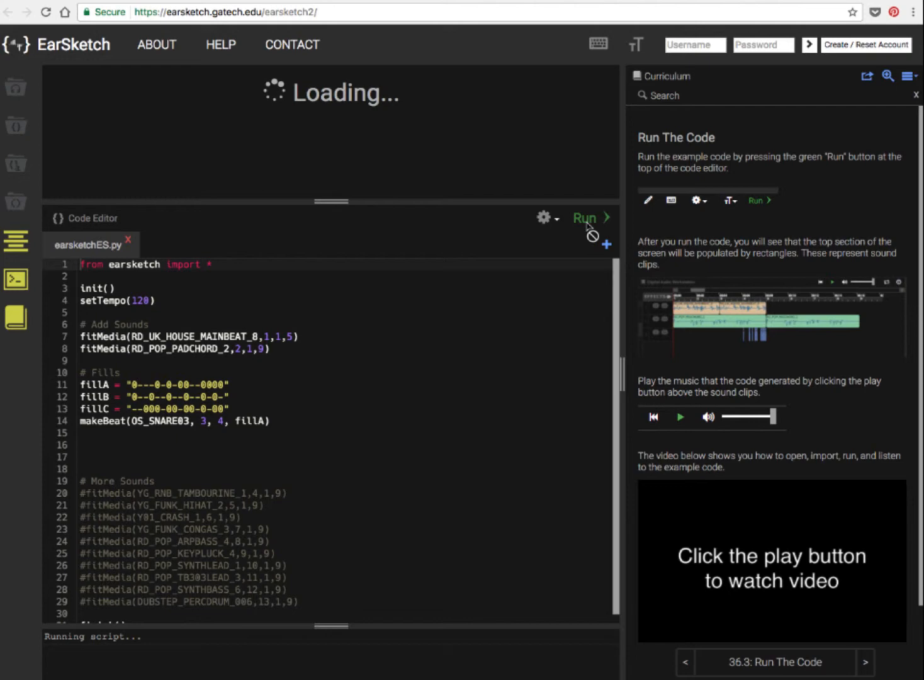
left_click(586, 218)
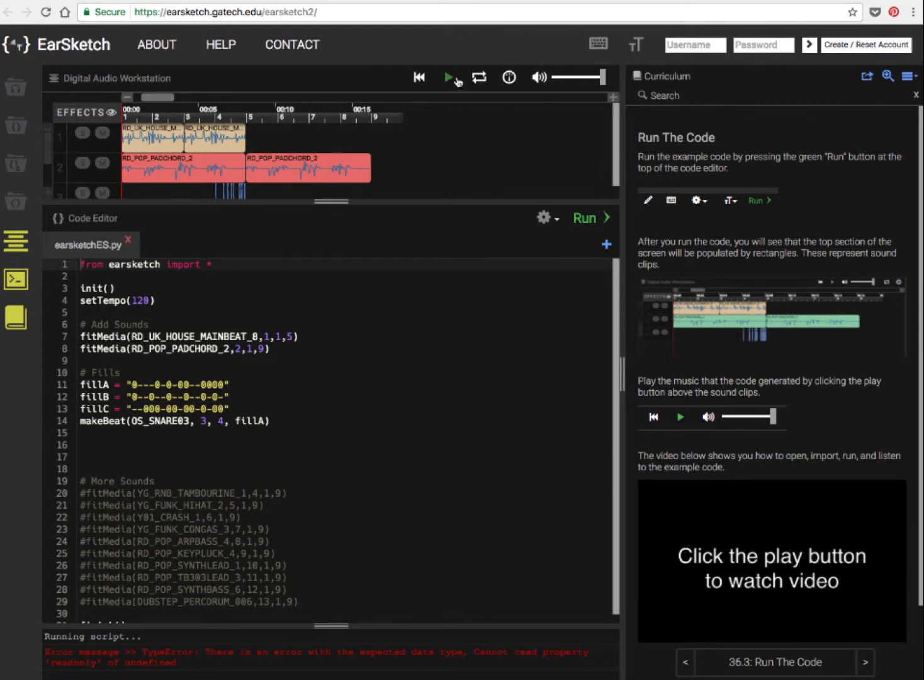
left_click(448, 76)
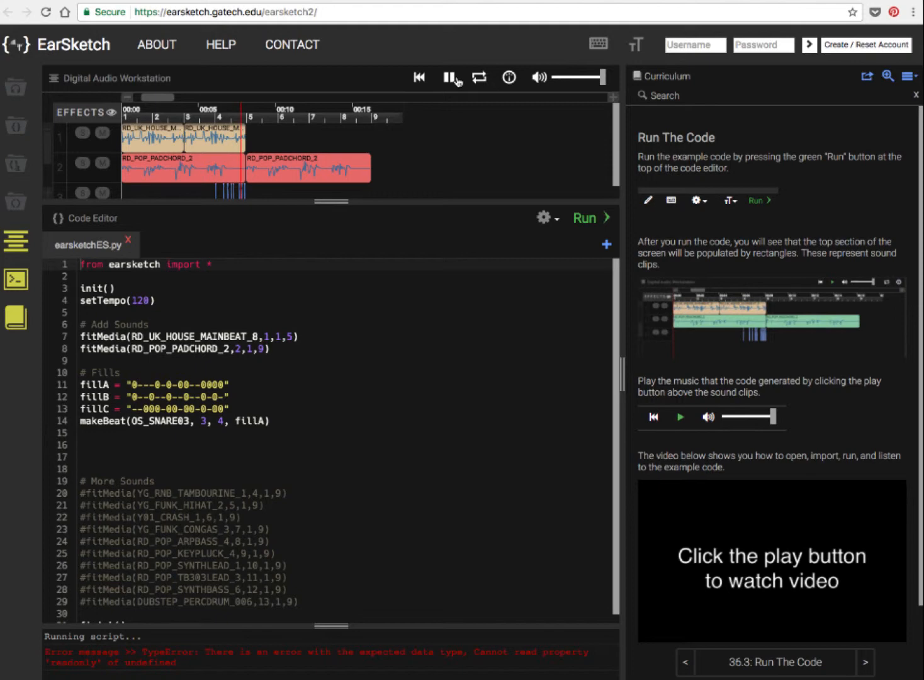
left_click(450, 77)
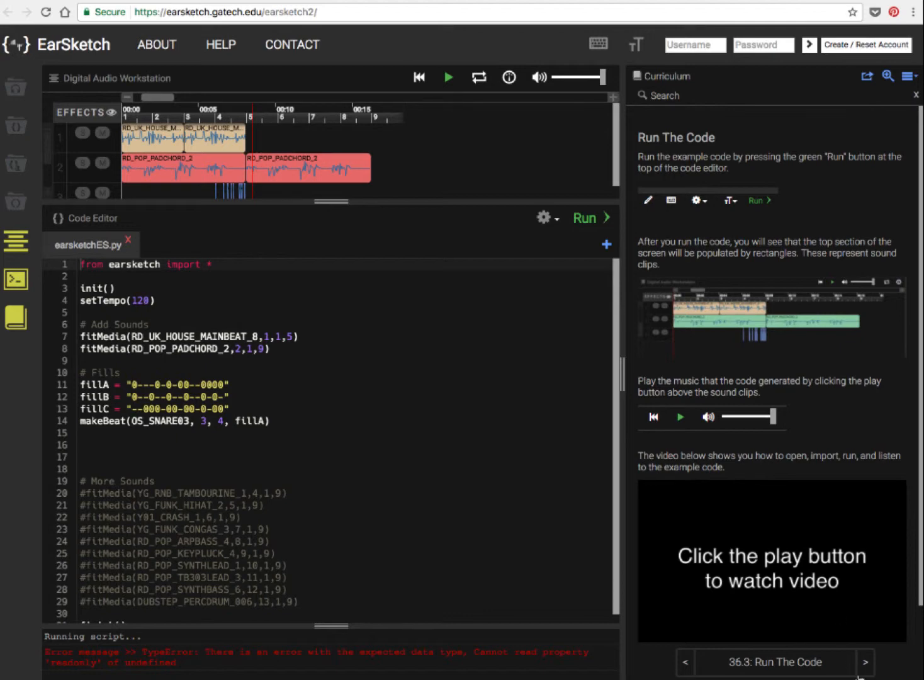
left_click(866, 663)
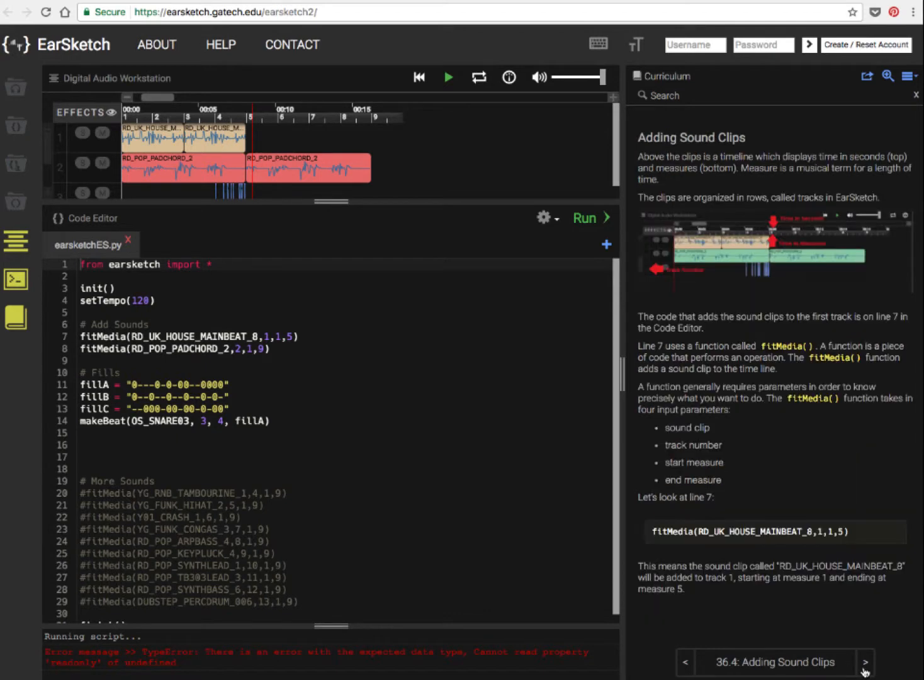
left_click(865, 662)
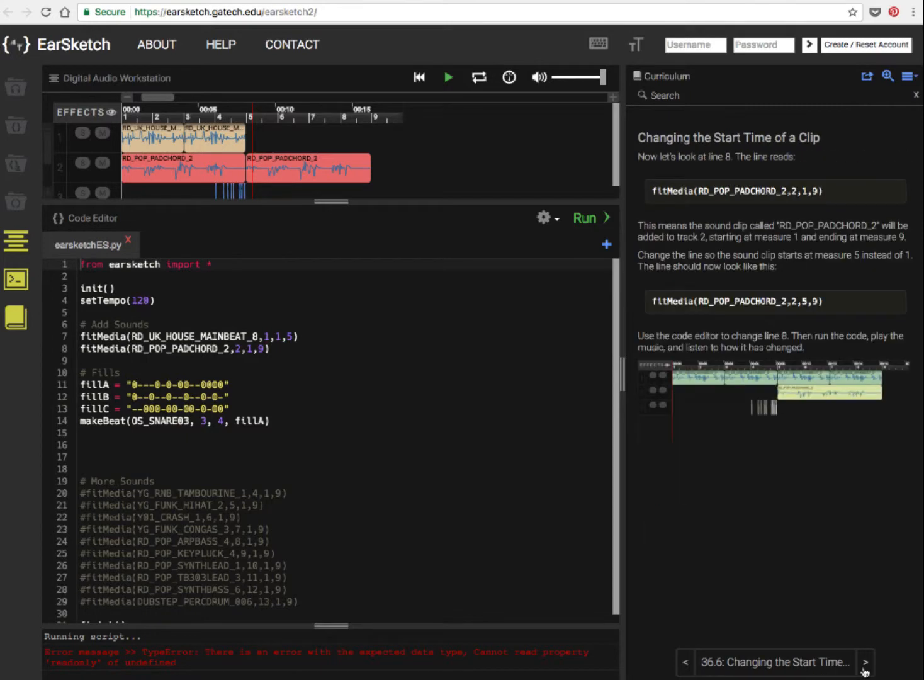
left_click(866, 662)
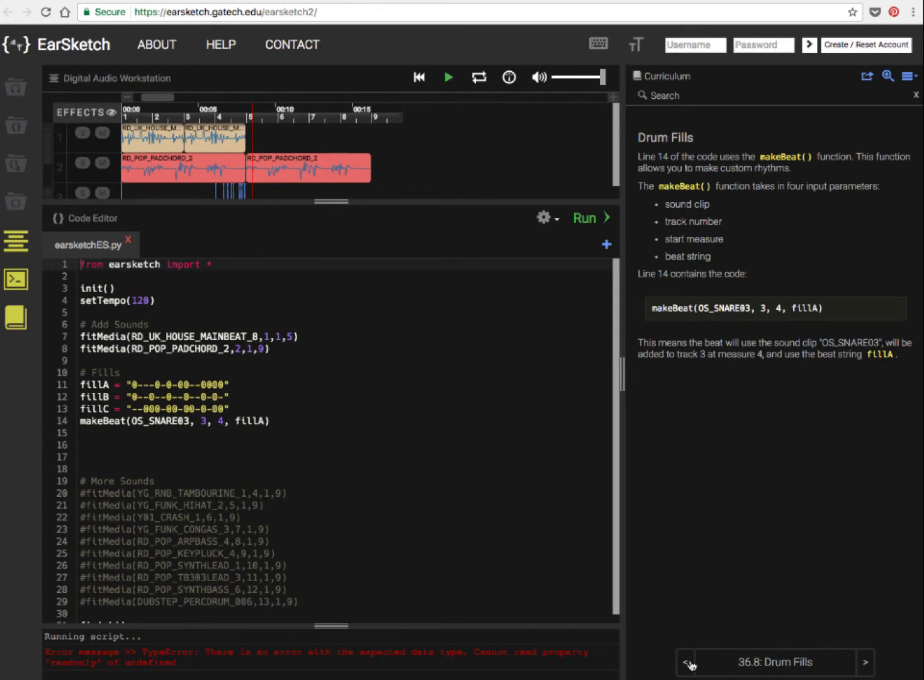
left_click(690, 663)
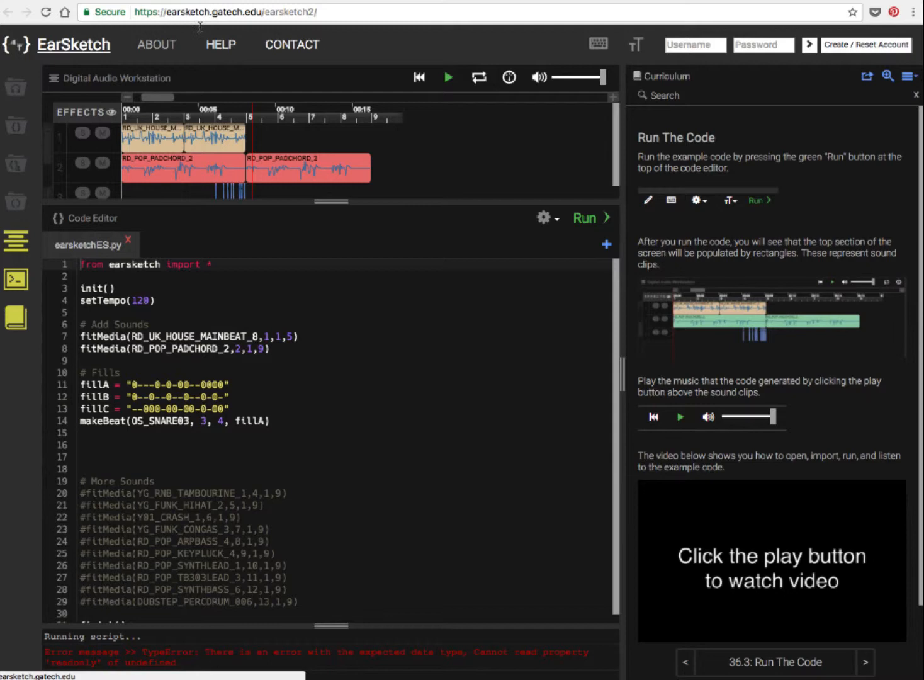
mouse_move(586, 15)
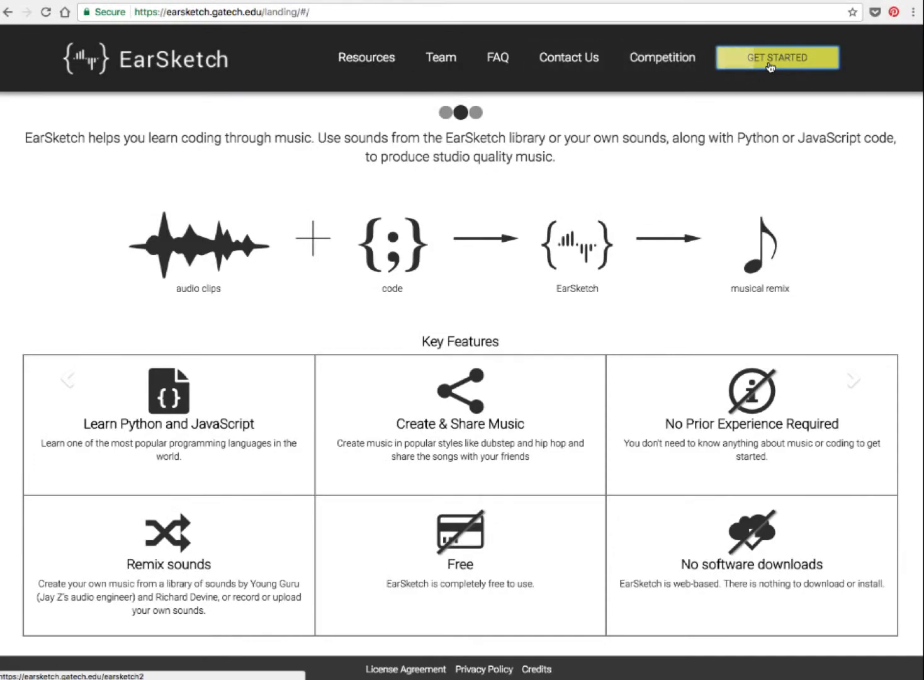
Re-enter the workspace and open Unit 1: Fundamentals from the curriculum contents.
left_click(776, 58)
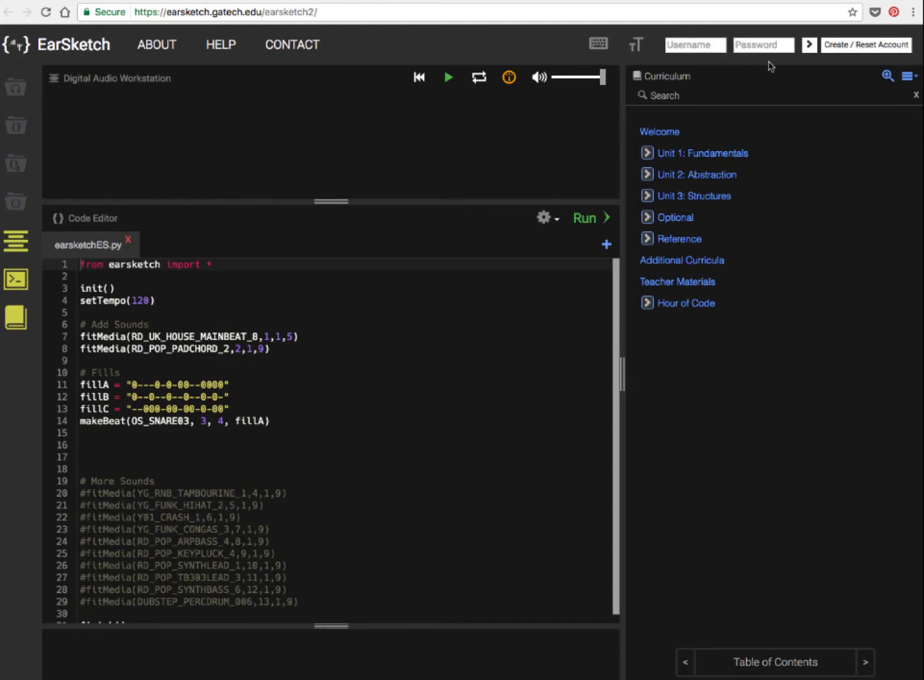
mouse_move(723, 71)
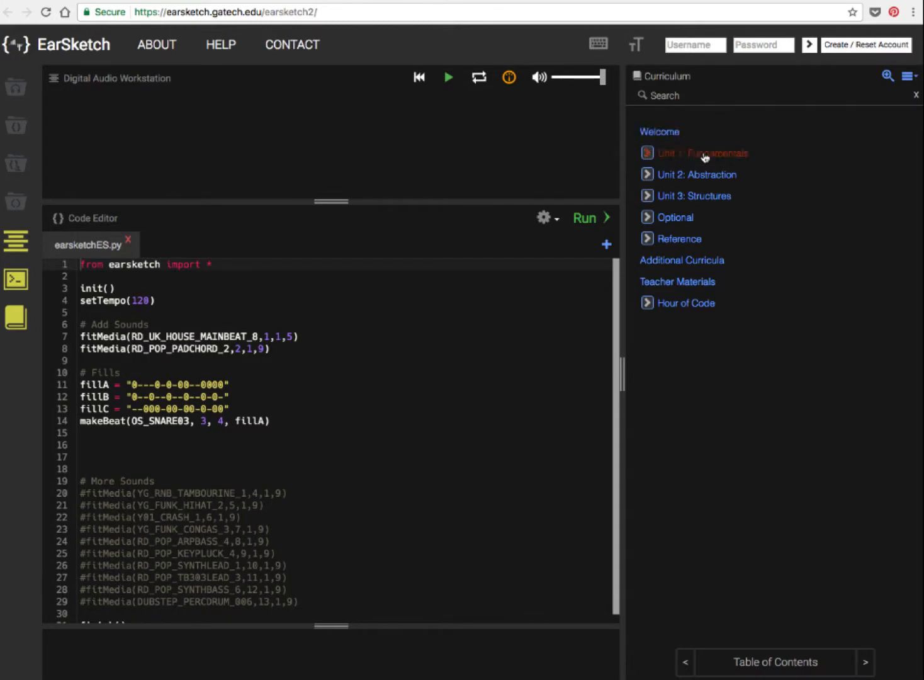
left_click(700, 153)
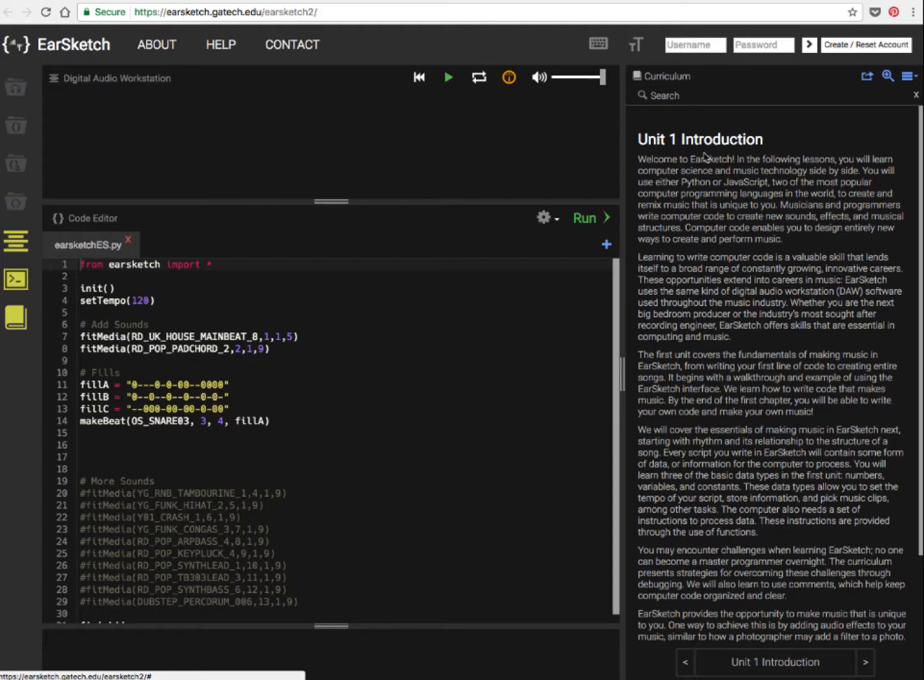
Read through the Unit 1 Introduction and on into the Getting Started chapter's reasons for programming music.
scroll("down", 3)
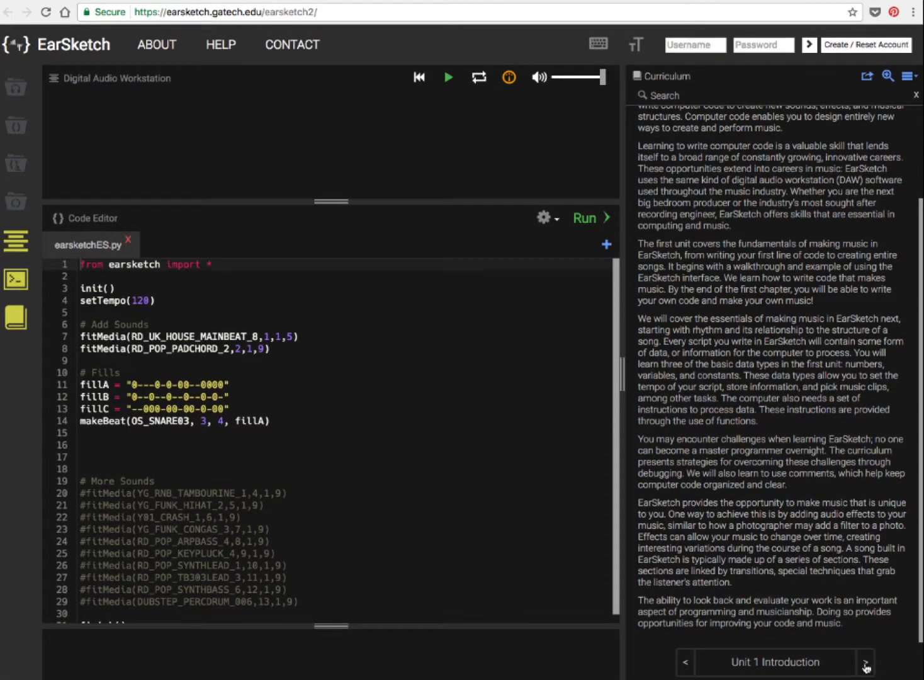
left_click(867, 663)
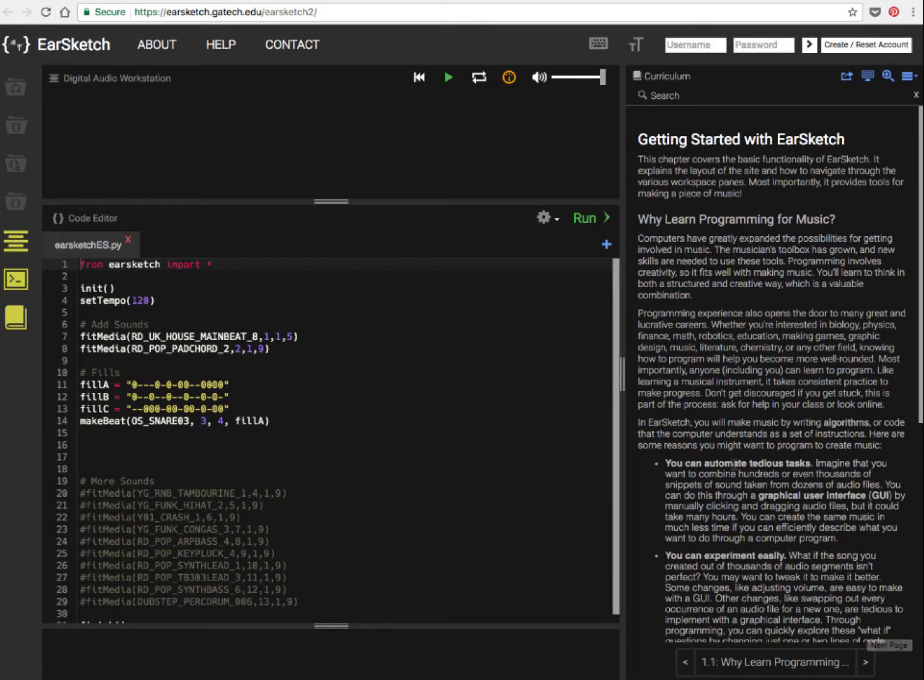
double_click(699, 464)
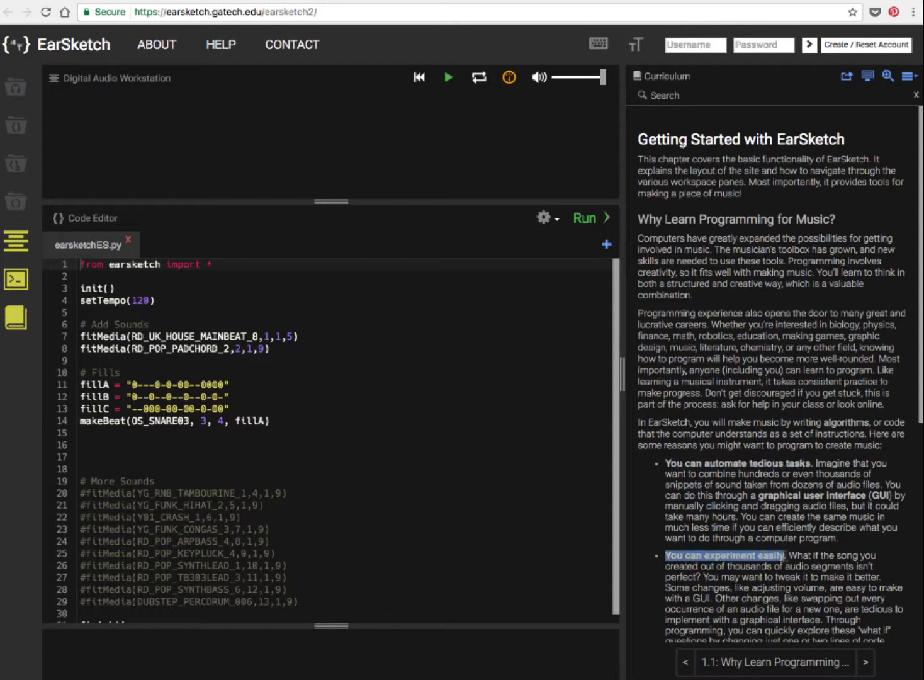
scroll("down", 3)
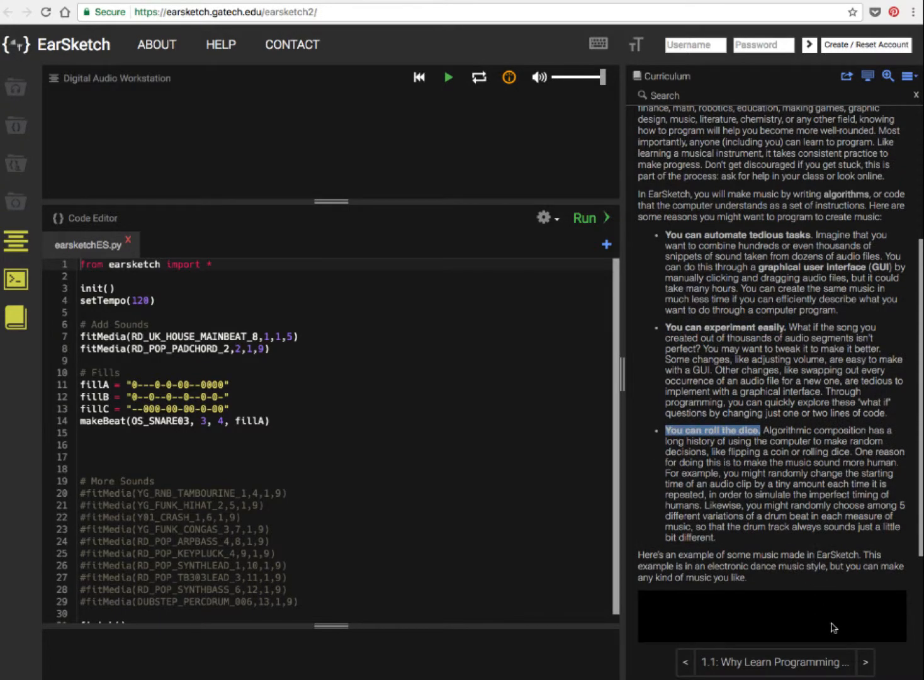
mouse_move(867, 663)
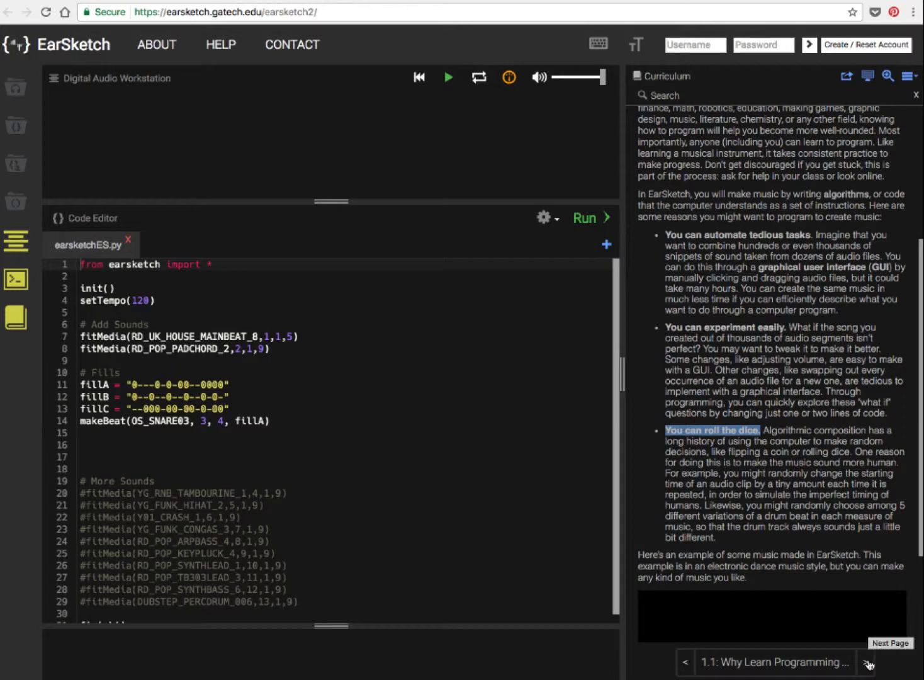
Play the chapter's example music video to about 1:25, pause it, and return to the chapter top.
scroll("down", 3)
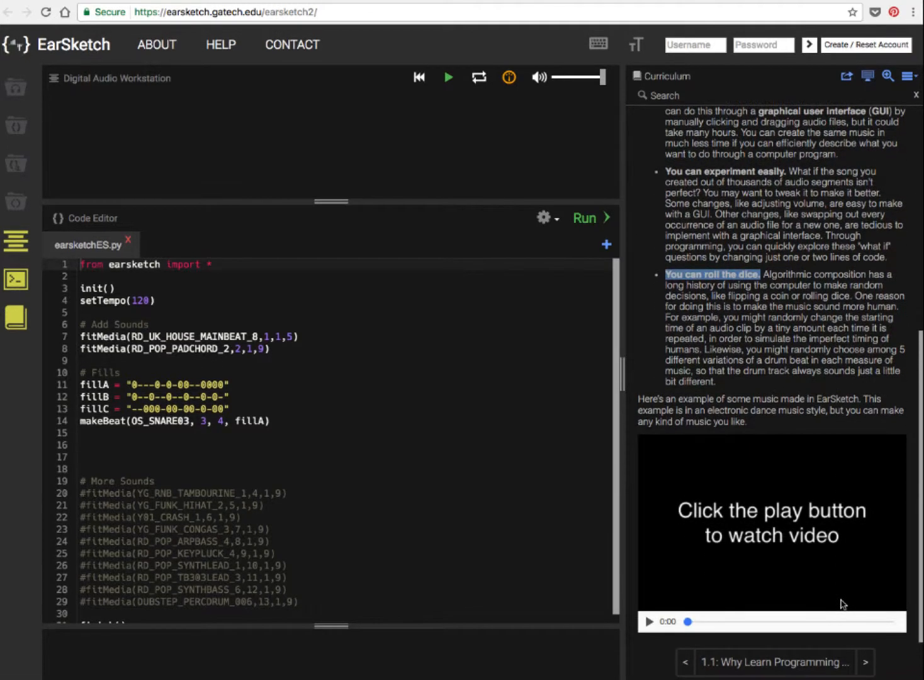
mouse_move(645, 627)
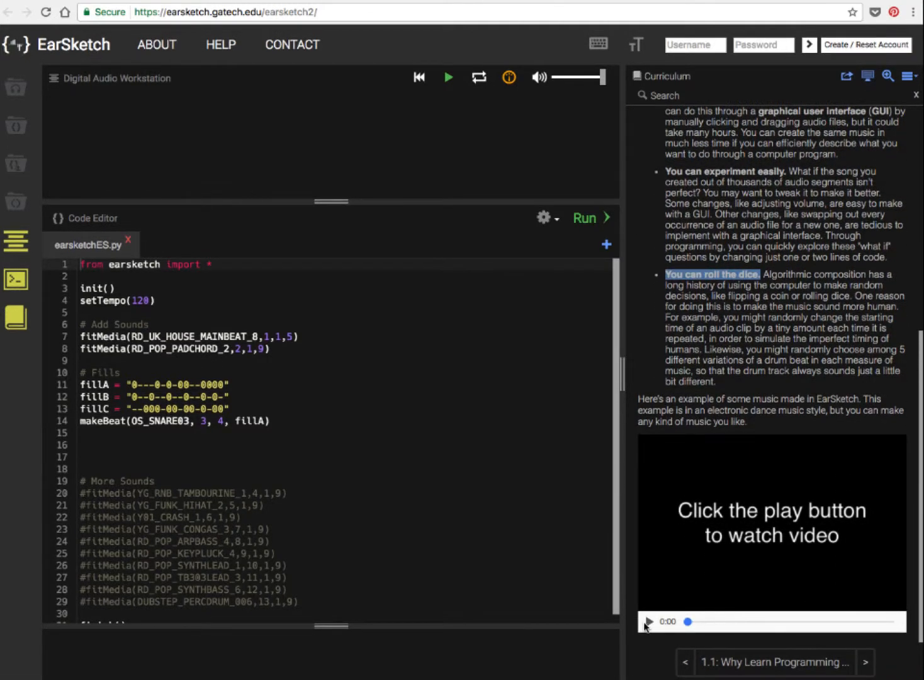
left_click(652, 623)
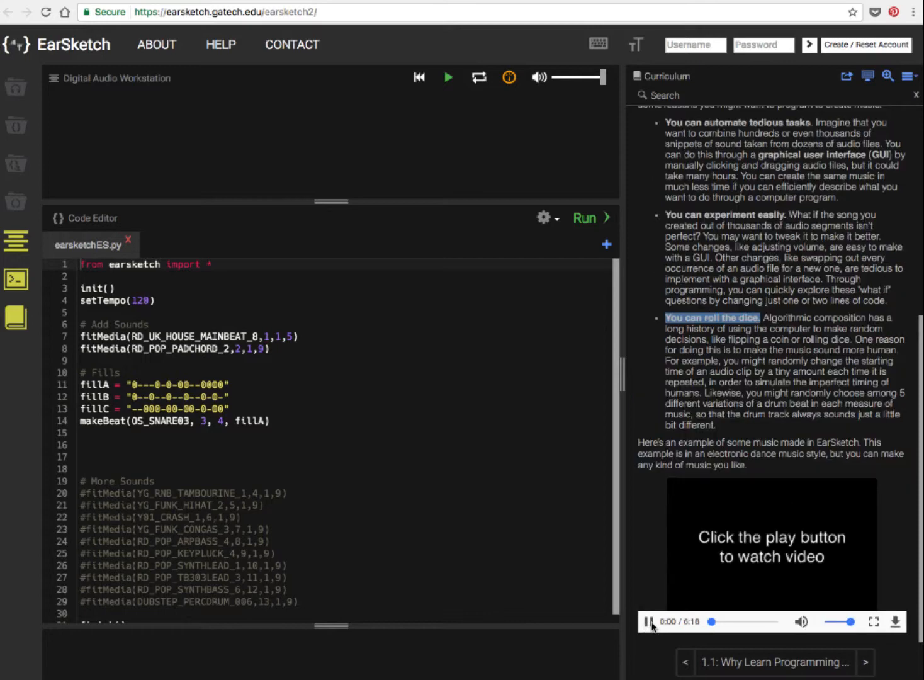
left_click(647, 623)
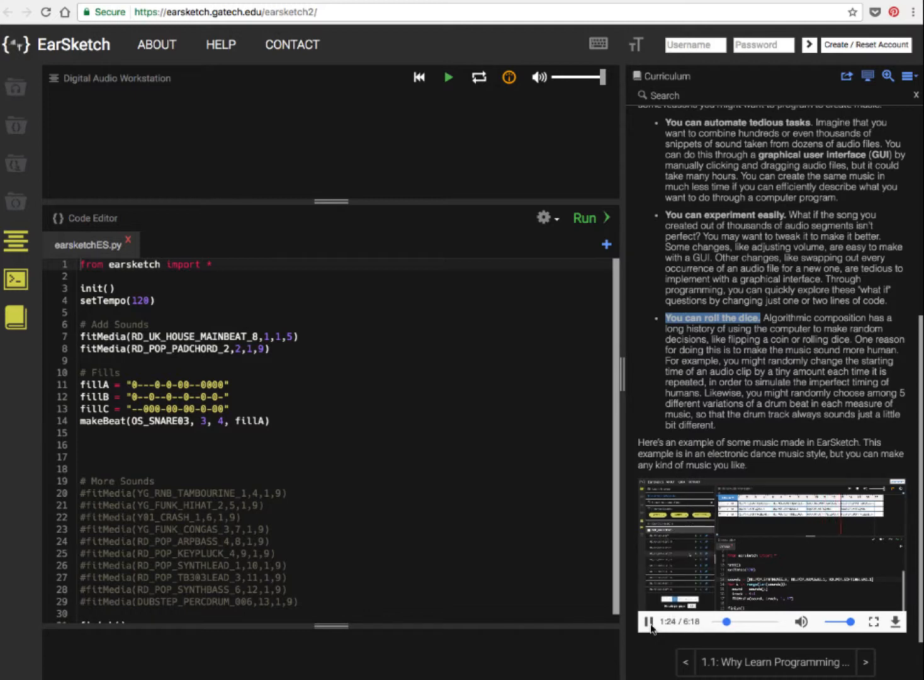
left_click(650, 622)
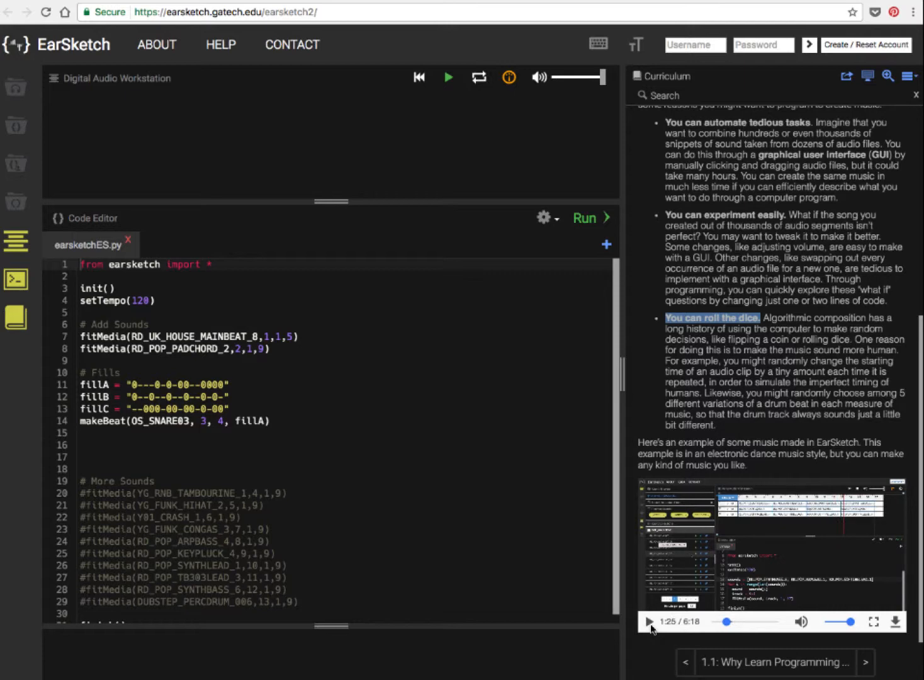
scroll("up", 3)
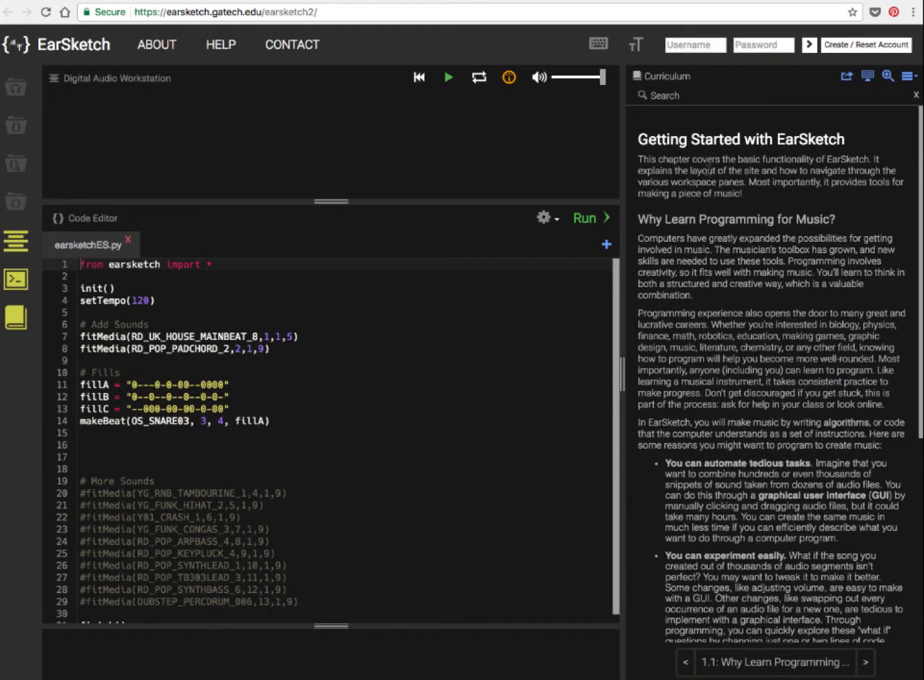
mouse_move(766, 84)
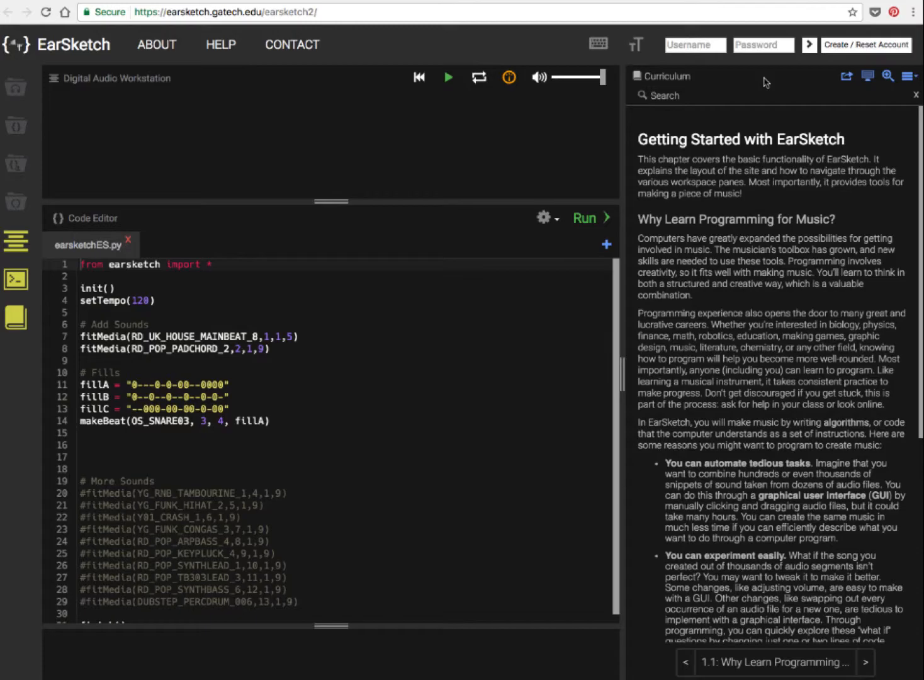